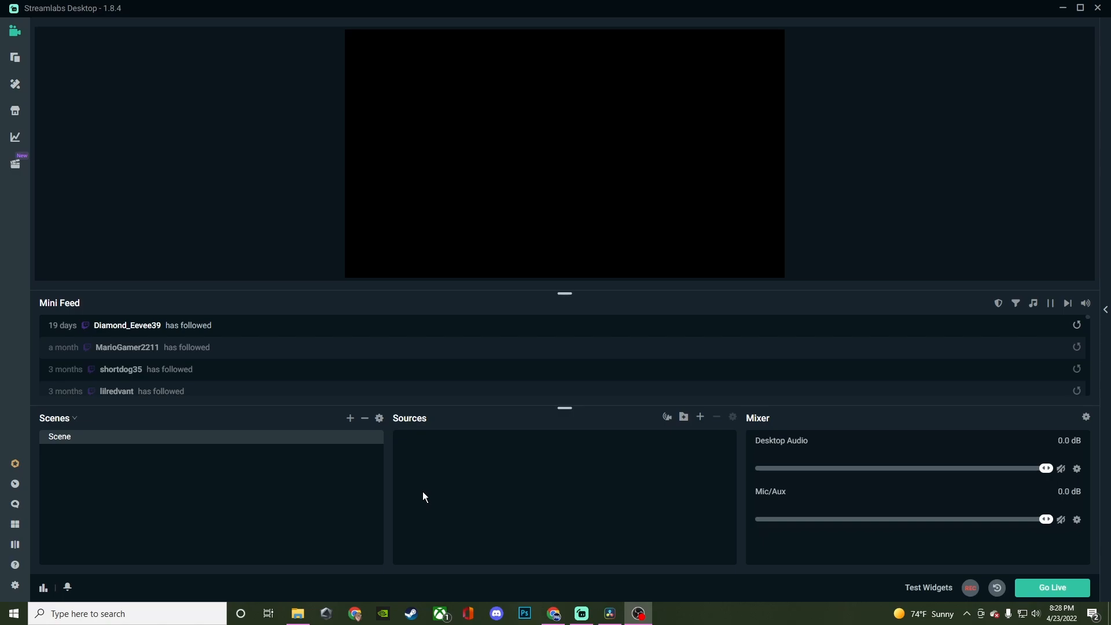
mouse_move(15, 84)
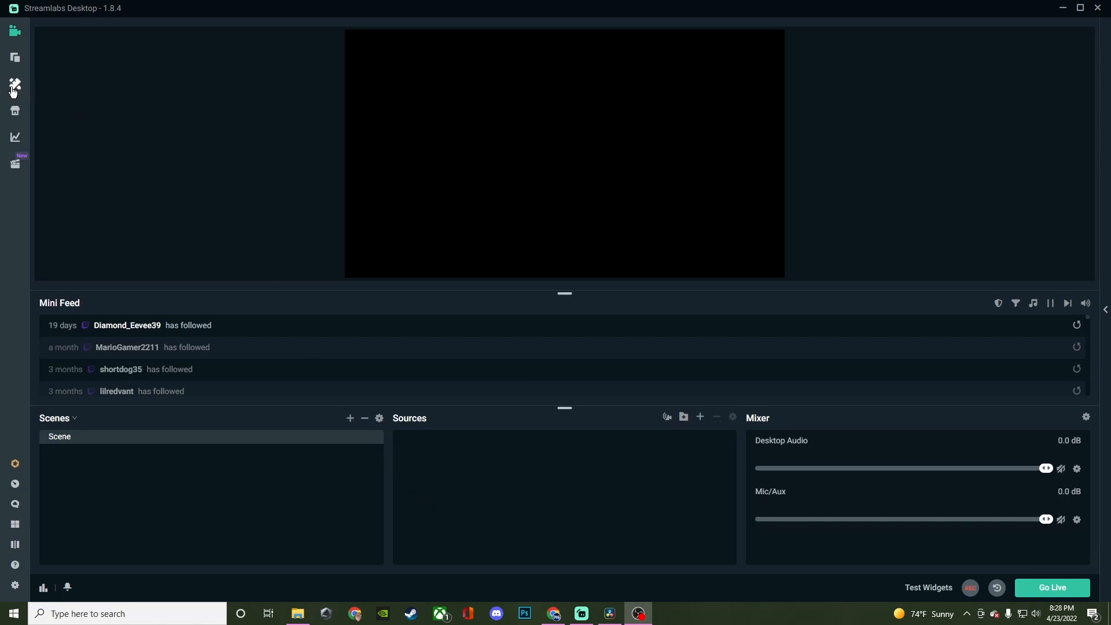
mouse_move(14, 87)
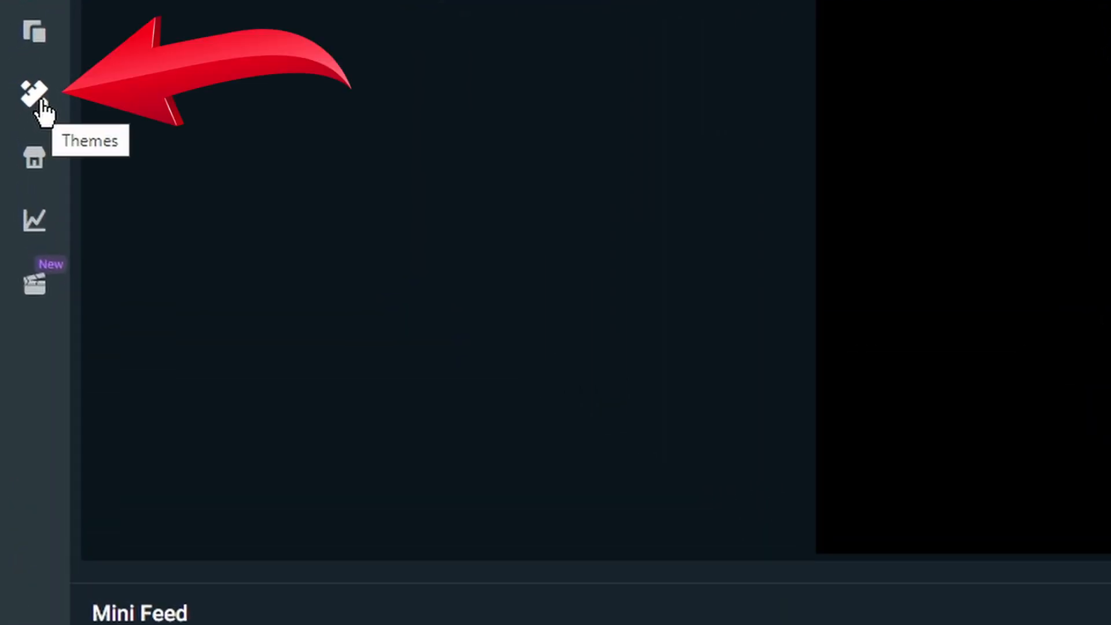
- Search the theme store for 'free' and scroll through the matching scene theme packages
left_click(32, 87)
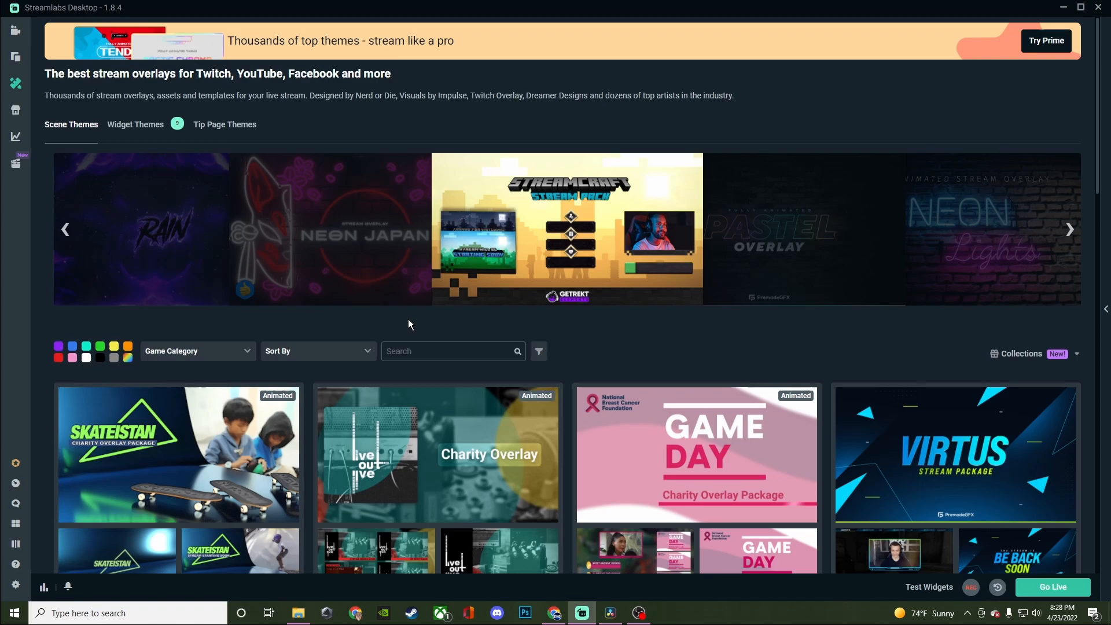
mouse_move(181, 322)
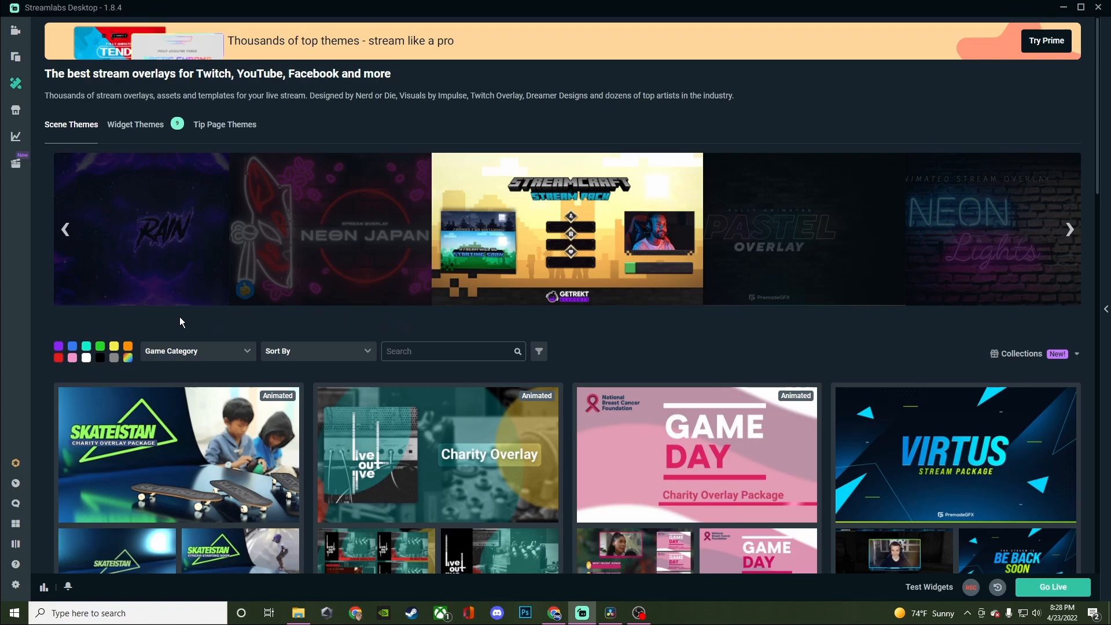
left_click(319, 351)
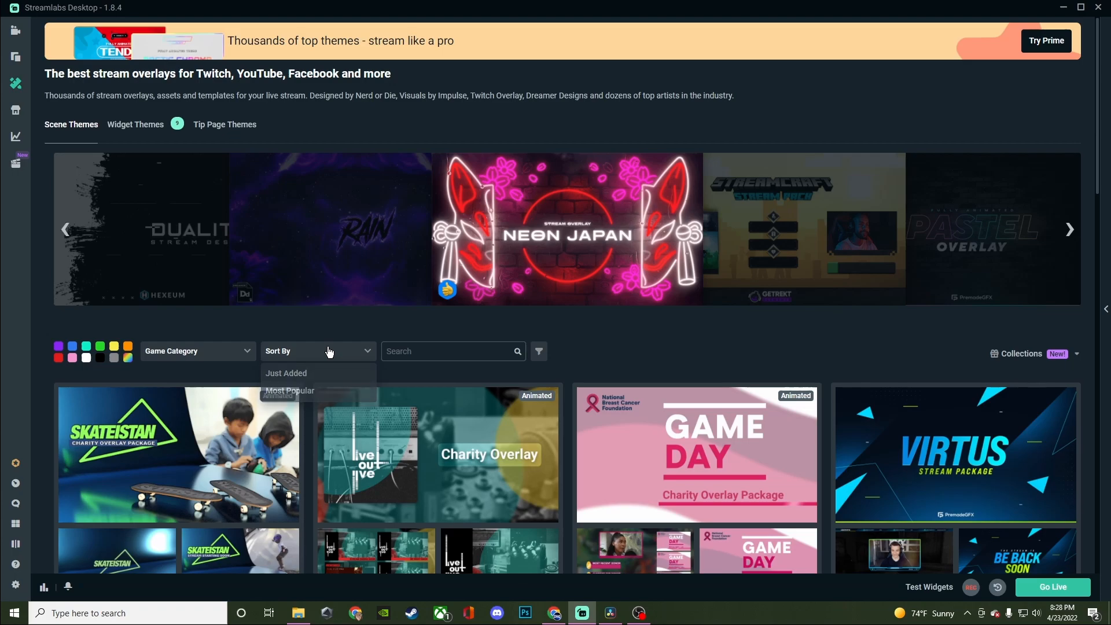
type("free")
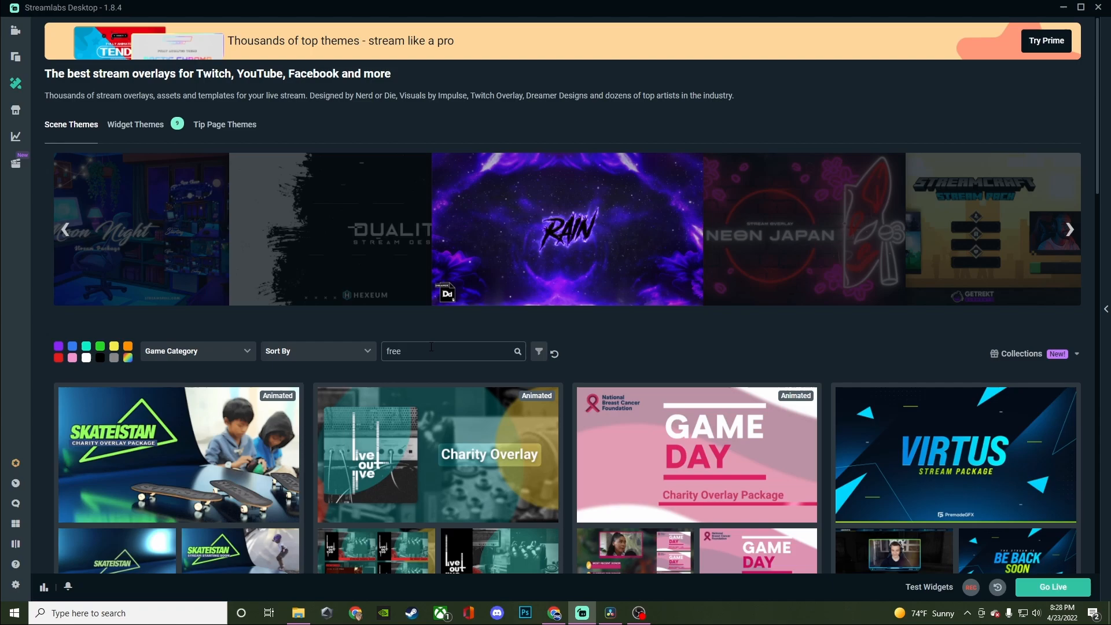
mouse_move(577, 341)
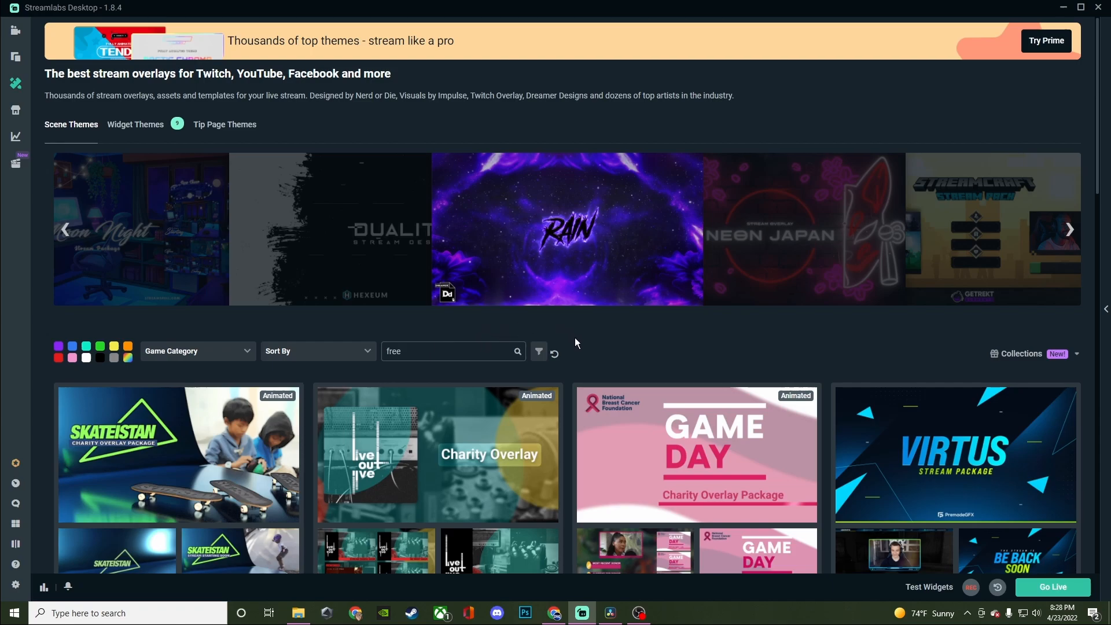
scroll("down", 3)
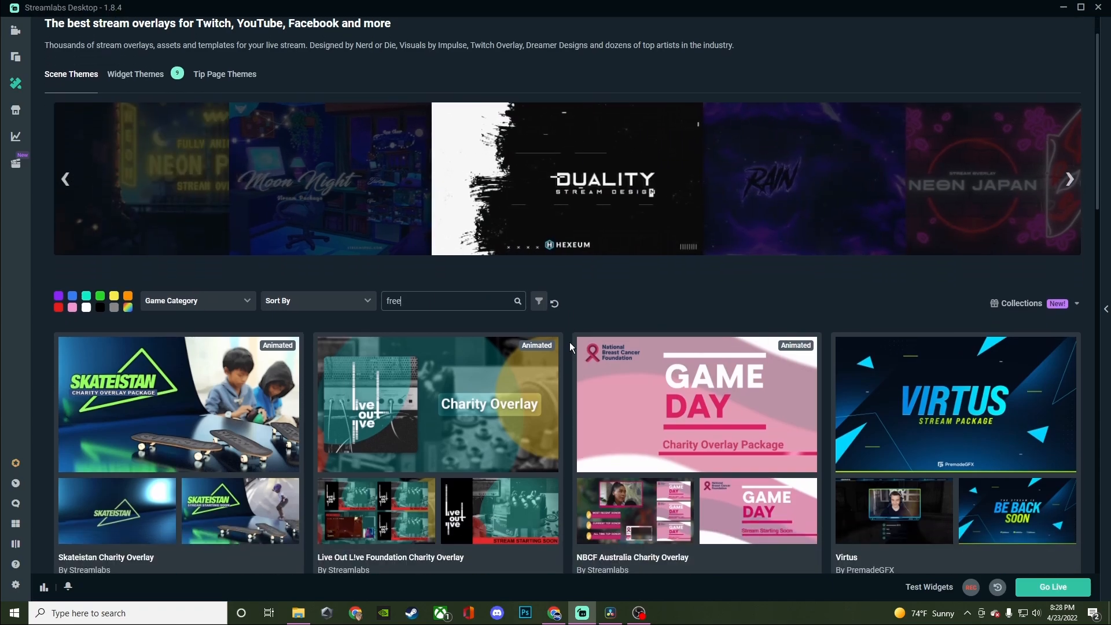
scroll("down", 3)
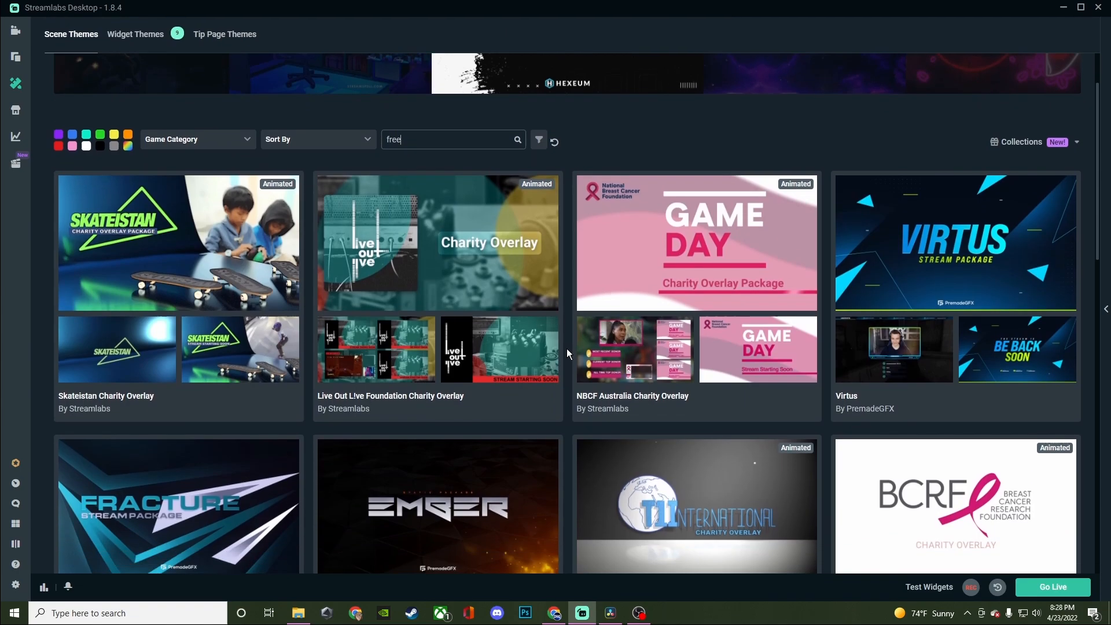
scroll("down", 3)
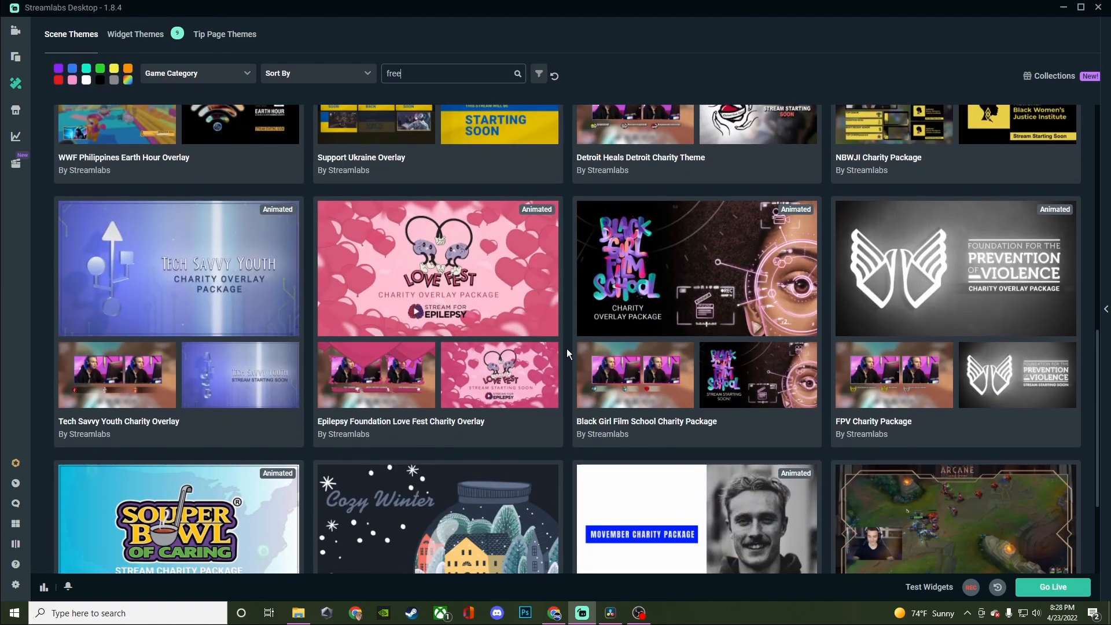
scroll("down", 3)
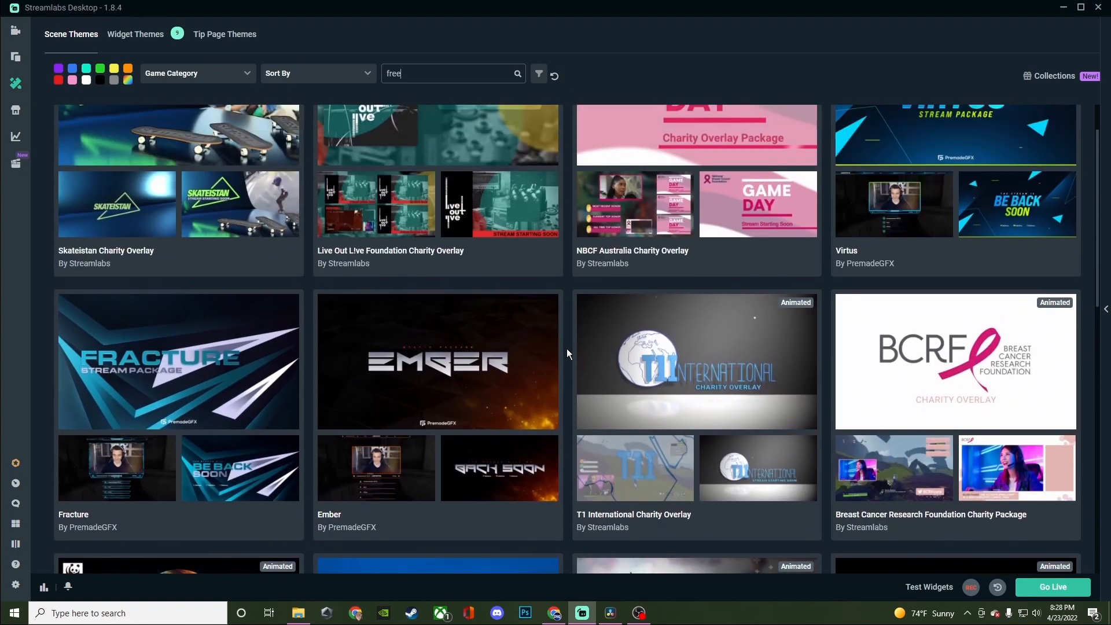
scroll("up", 3)
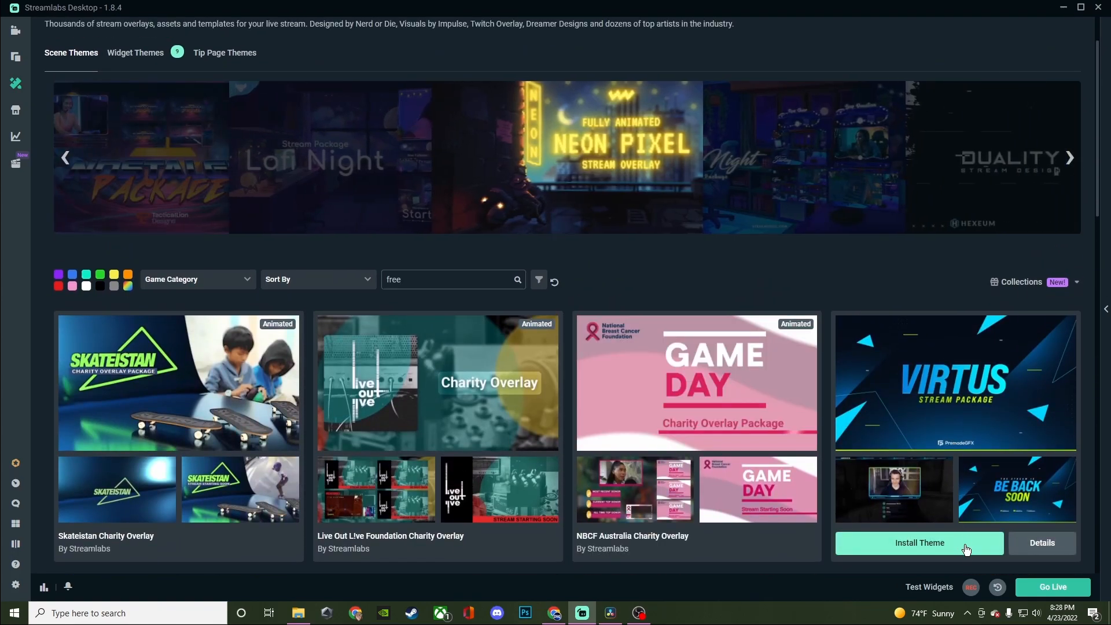
- Install the Virtus theme from its card in the theme store
left_click(919, 543)
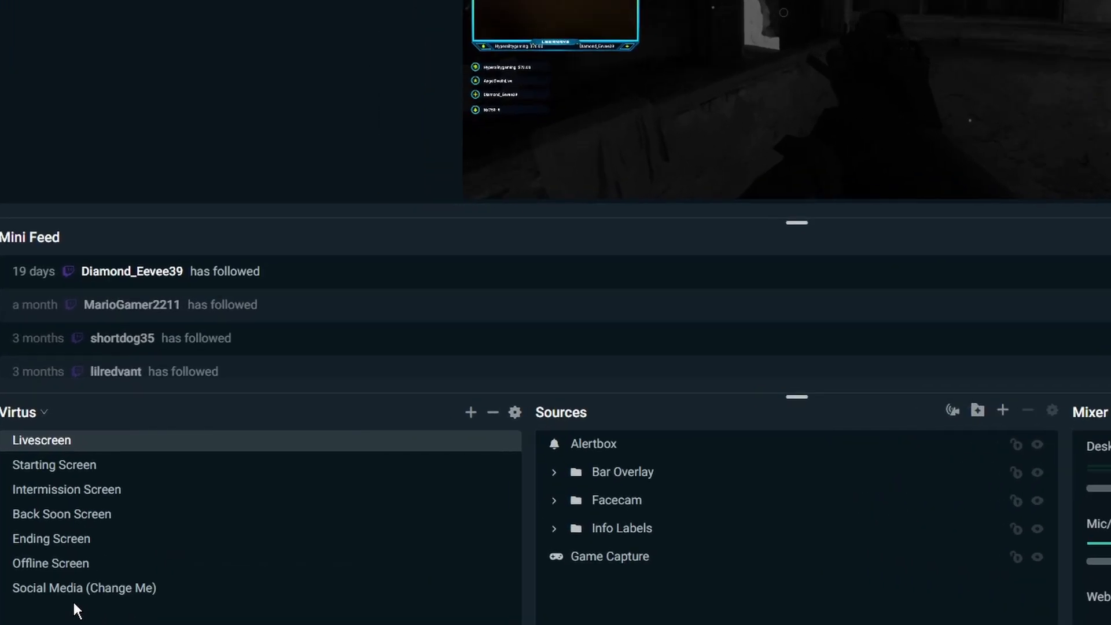
- In the Social Media (Change Me) scene, set the Instagram group's username text to CREOVOX
left_click(85, 588)
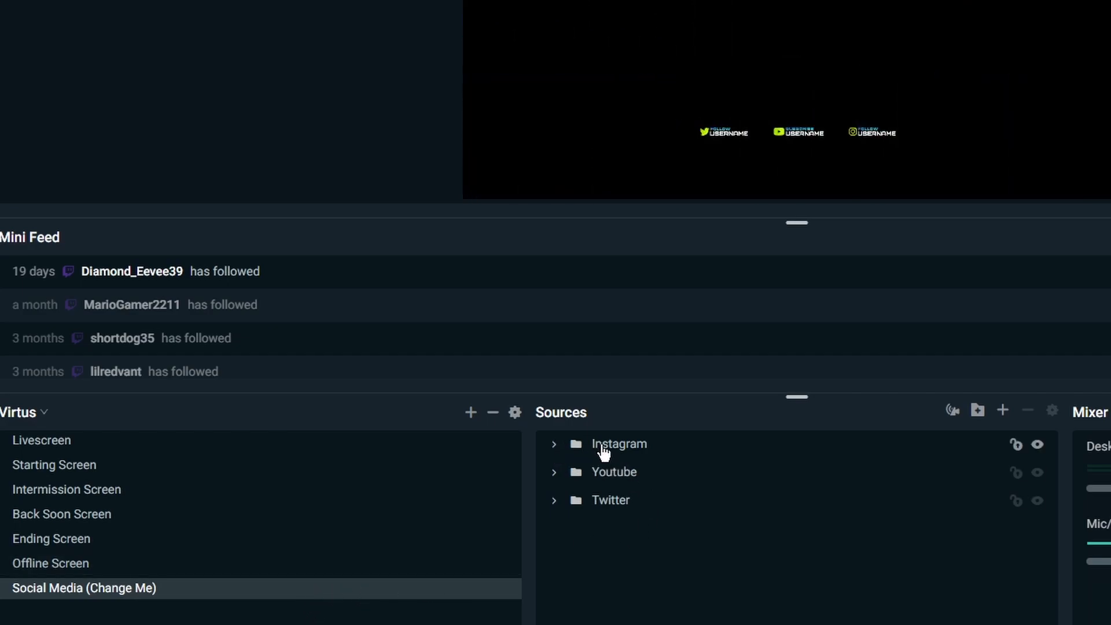
left_click(619, 444)
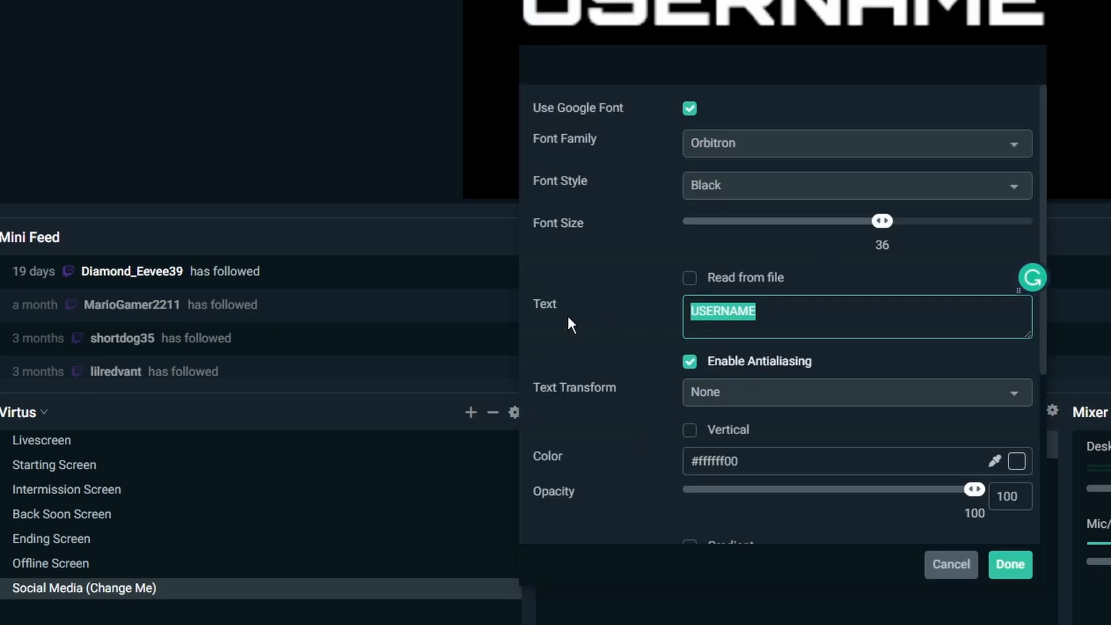
type("CREOVOX")
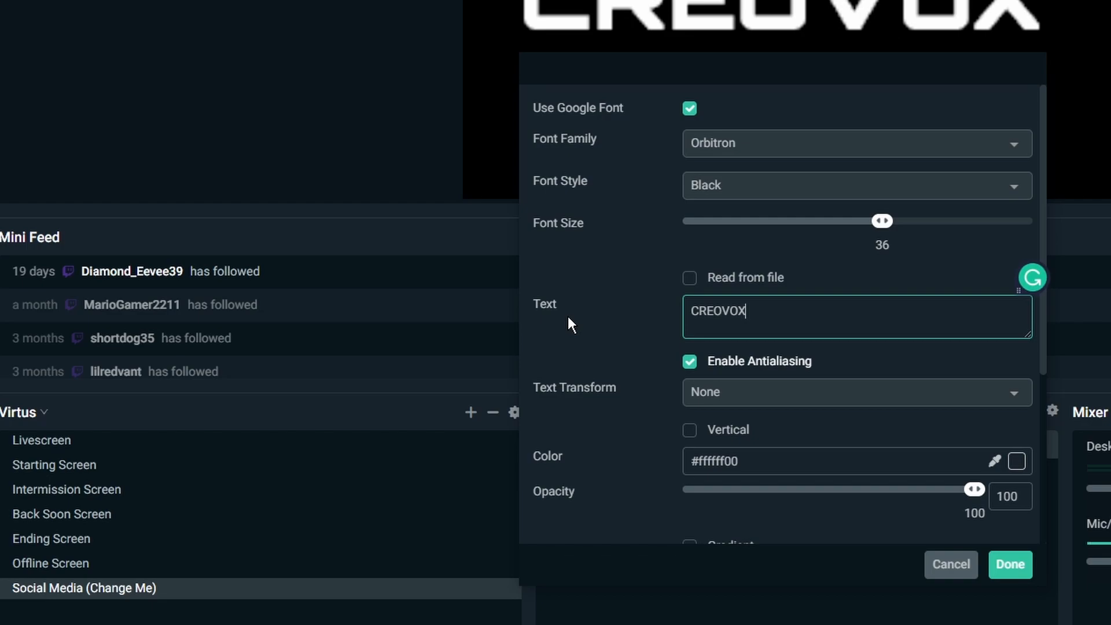
left_click(1012, 564)
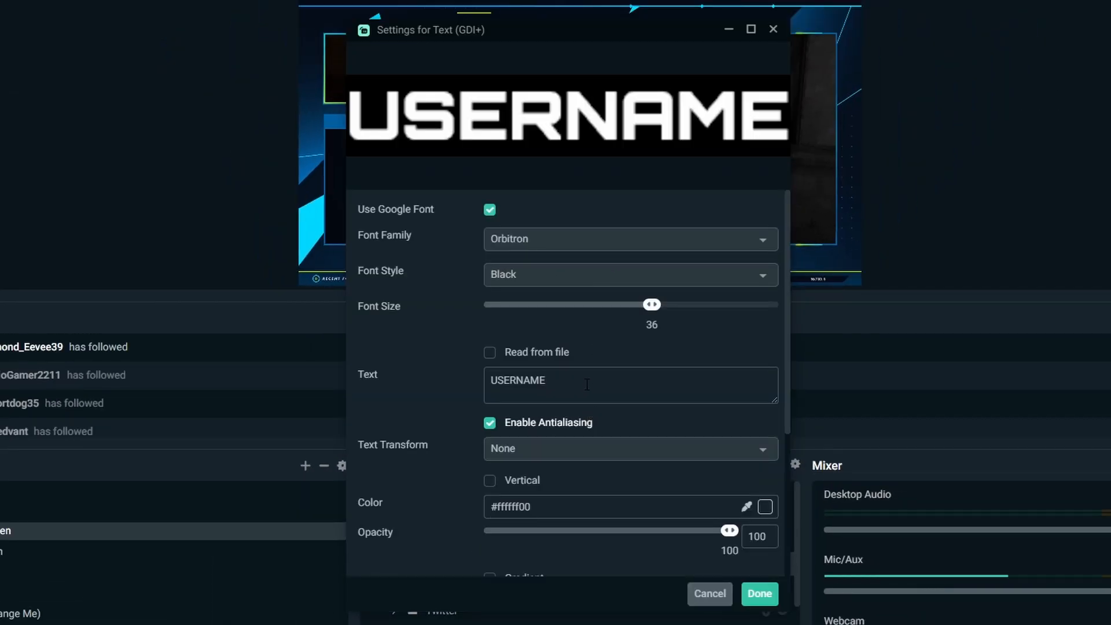
- Enter CREOVOX in the Text (GDI+) Text field and click Done
type("C")
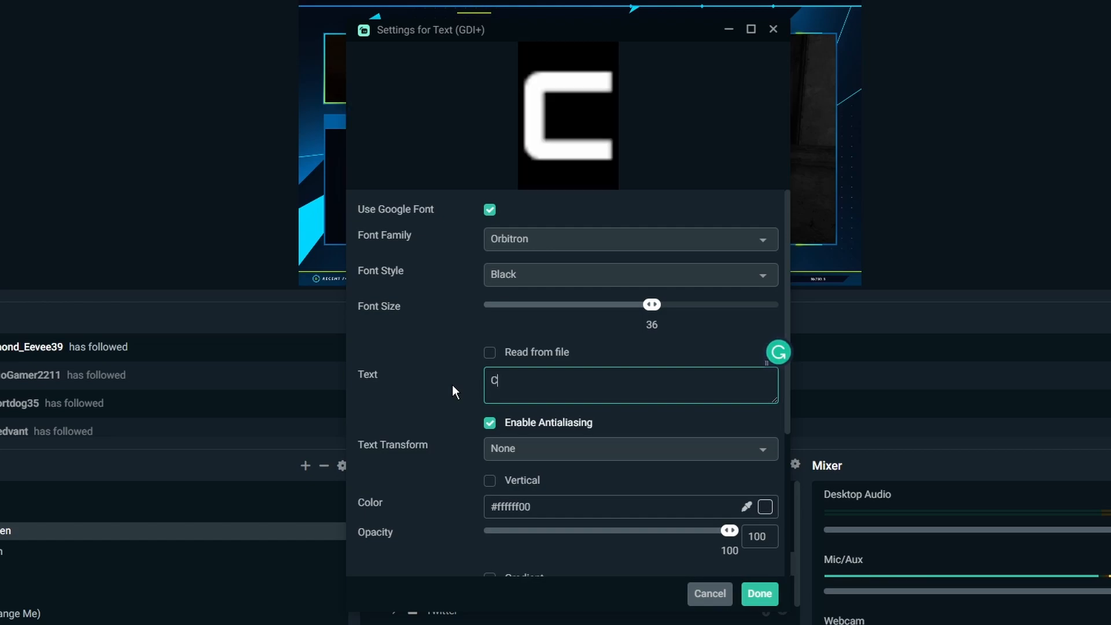
type("REOVOX")
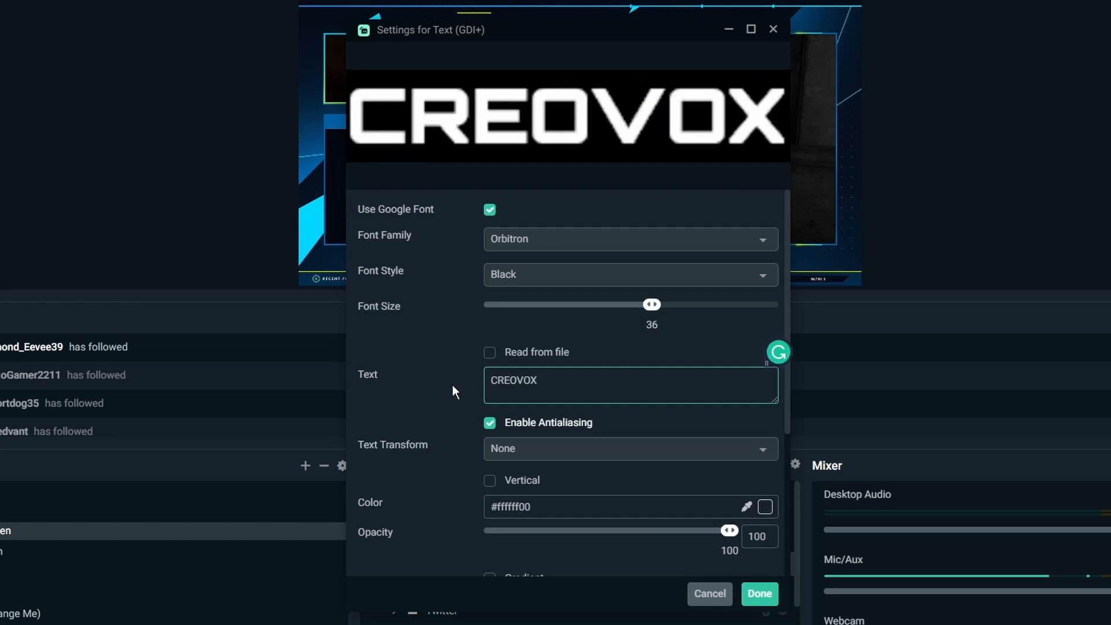
left_click(760, 594)
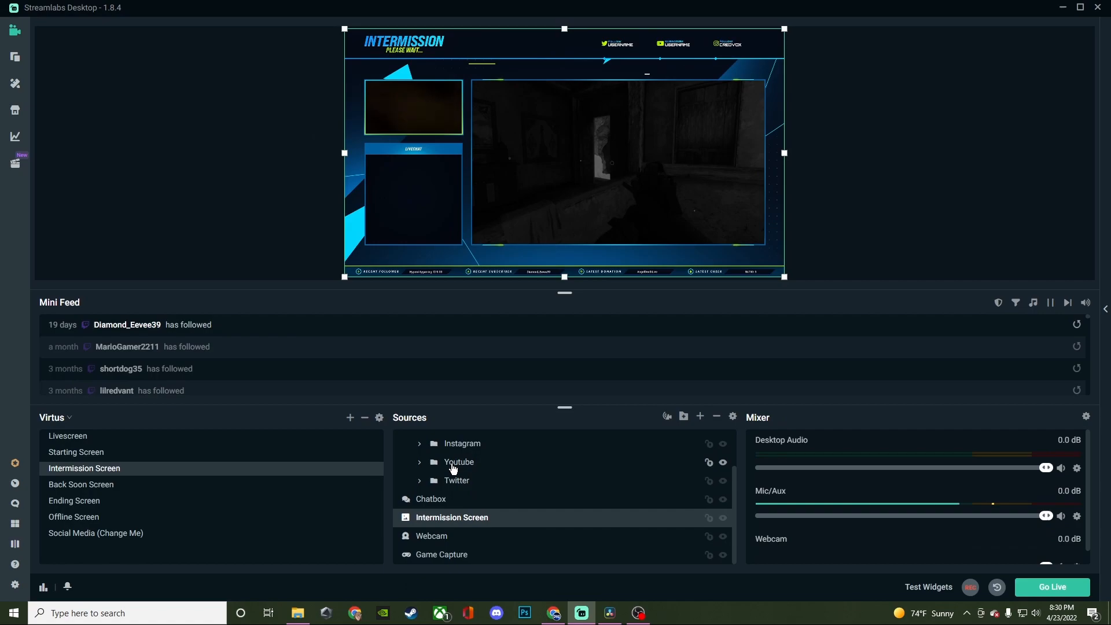
mouse_move(423, 196)
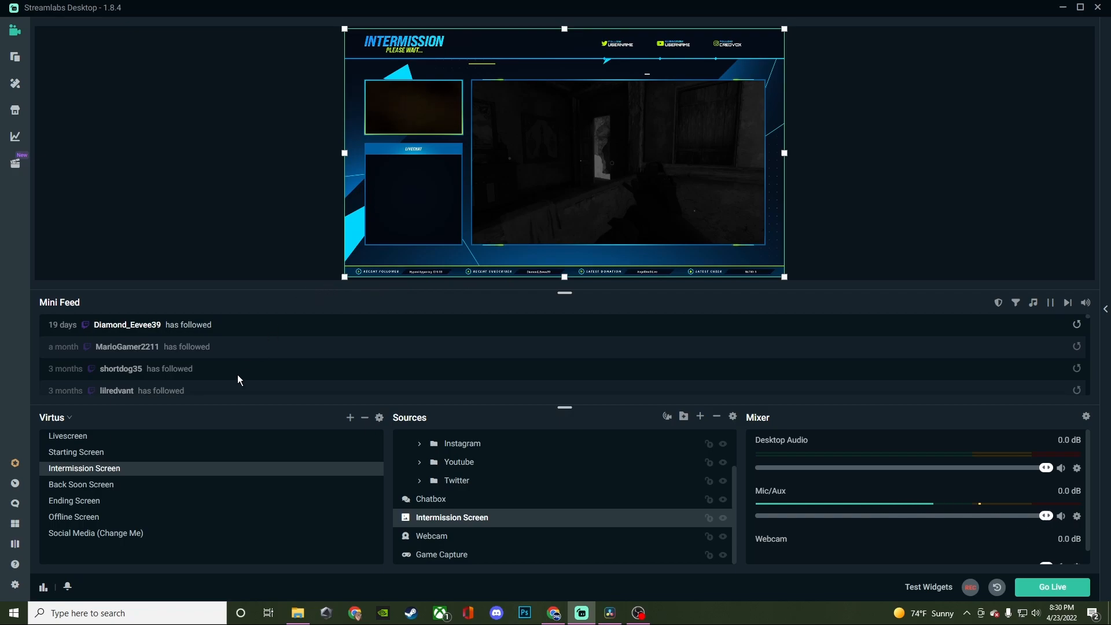
- Select Starting Screen in the Scenes list, then select the Livescreen scene
left_click(76, 452)
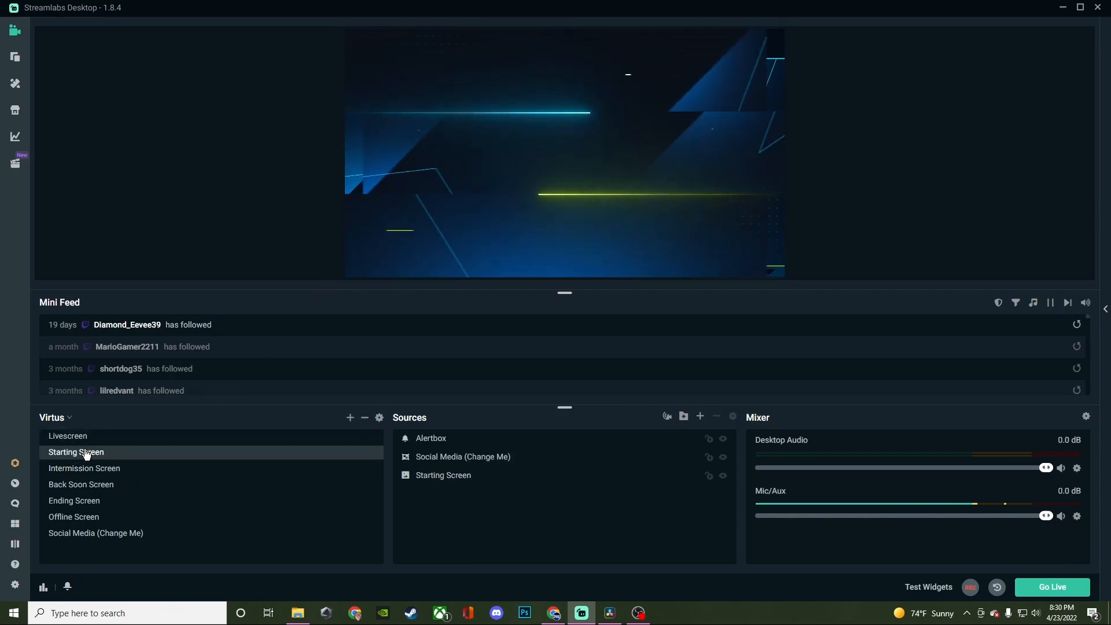
left_click(75, 452)
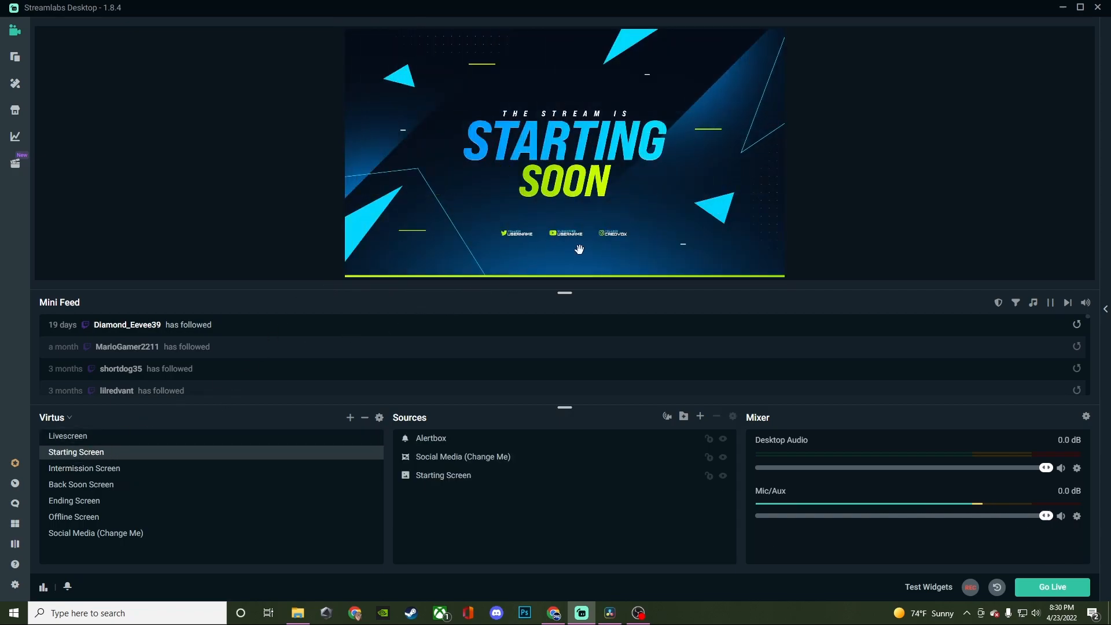
left_click(68, 435)
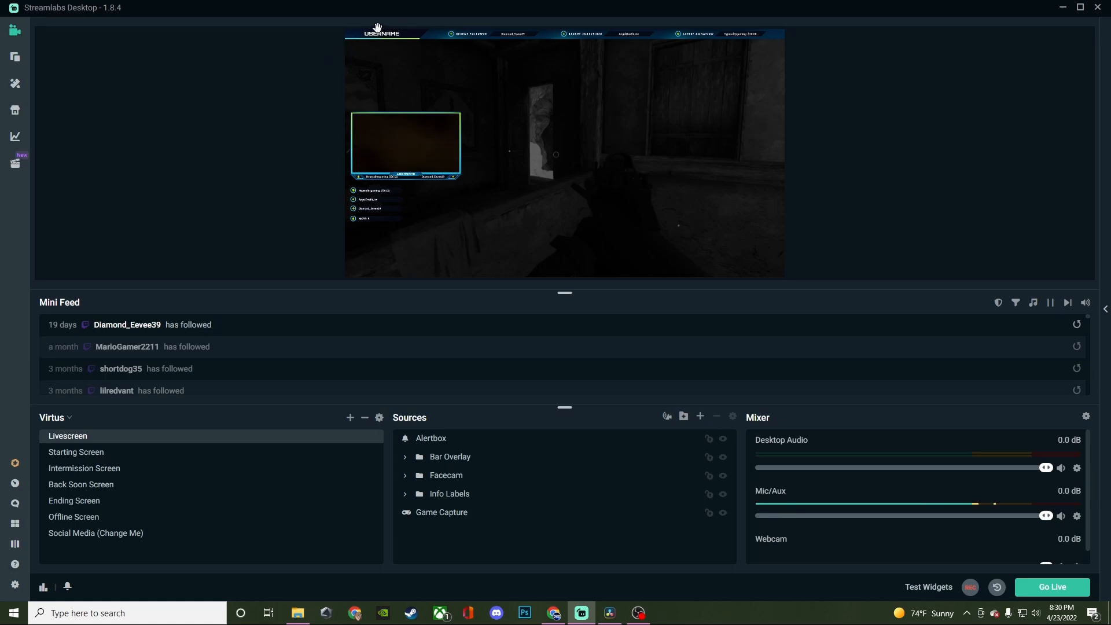
mouse_move(382, 56)
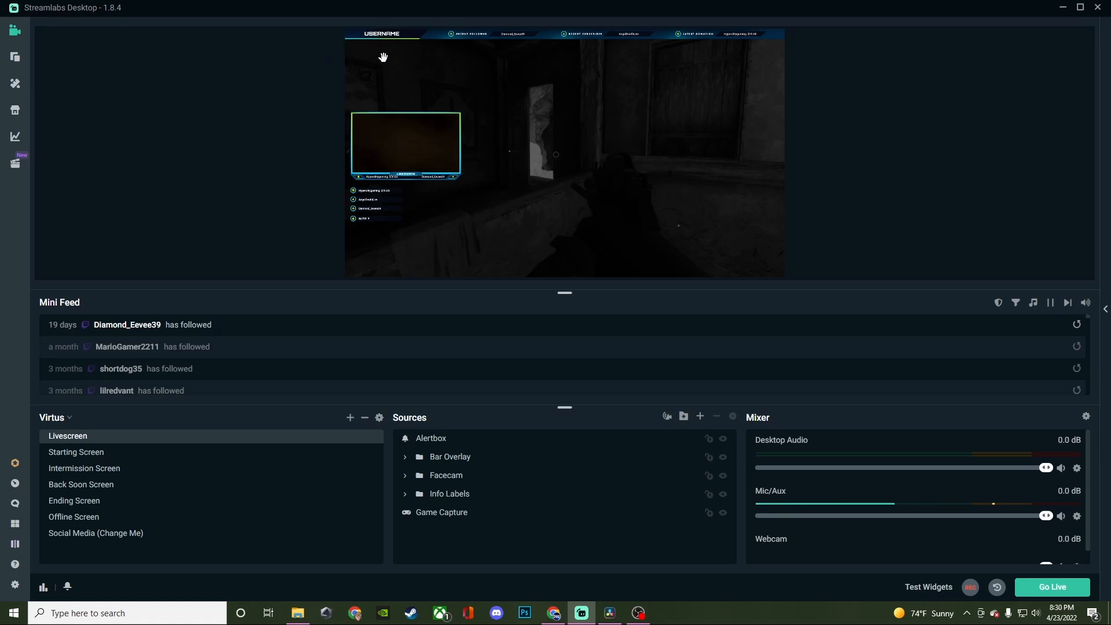
mouse_move(464, 482)
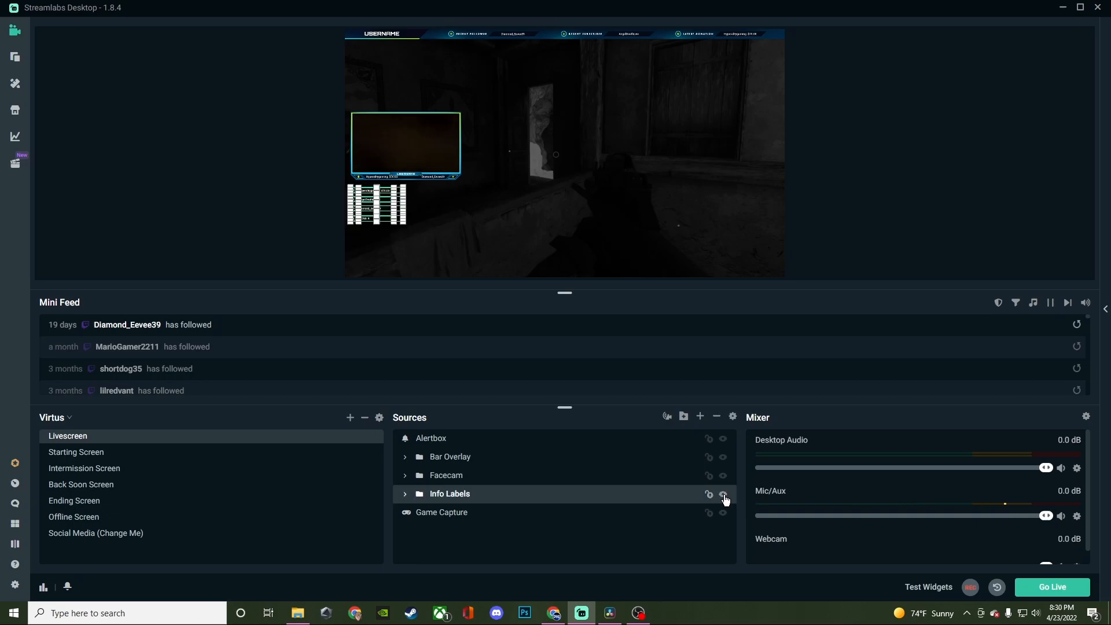
- Toggle the Info Labels group's visibility in the Livescreen scene
left_click(723, 495)
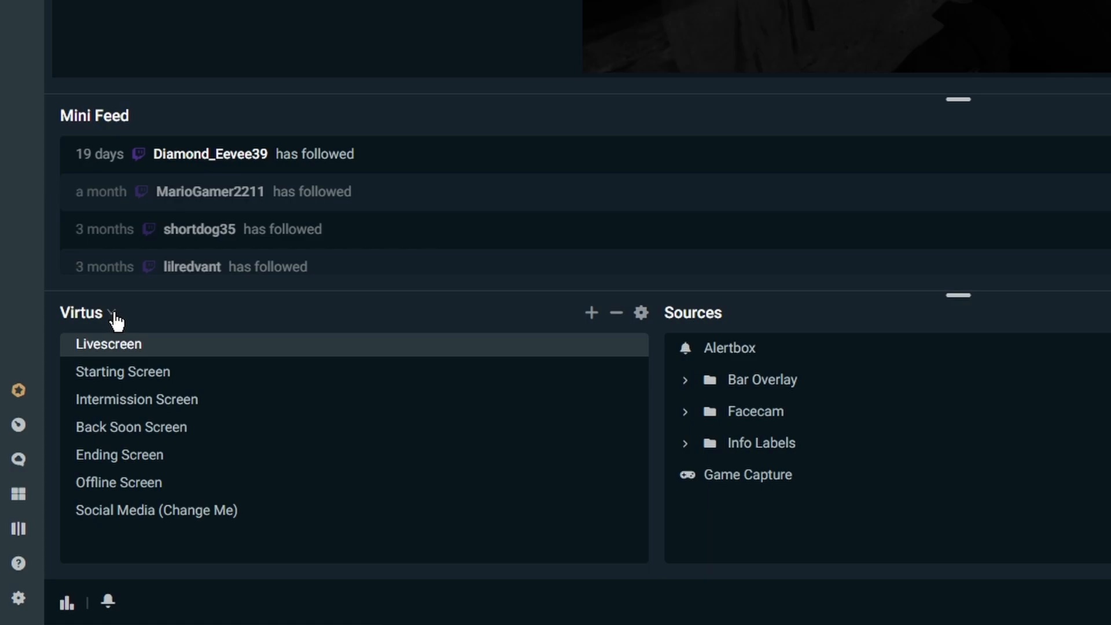
- Open the dropdown beside the Virtus scene collection name
left_click(114, 314)
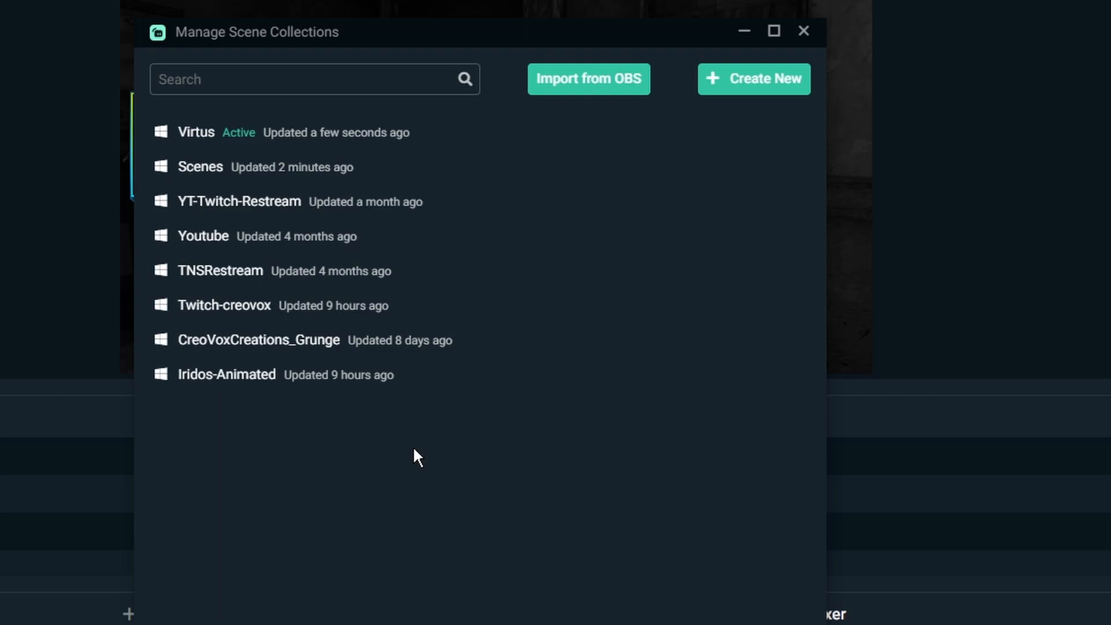
mouse_move(419, 139)
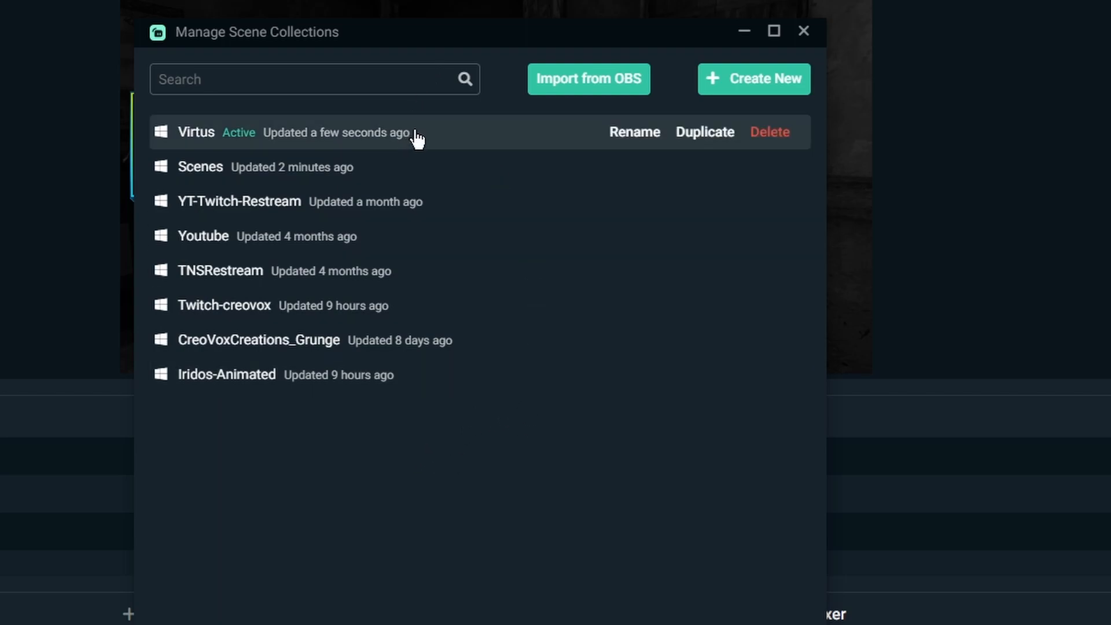
mouse_move(767, 138)
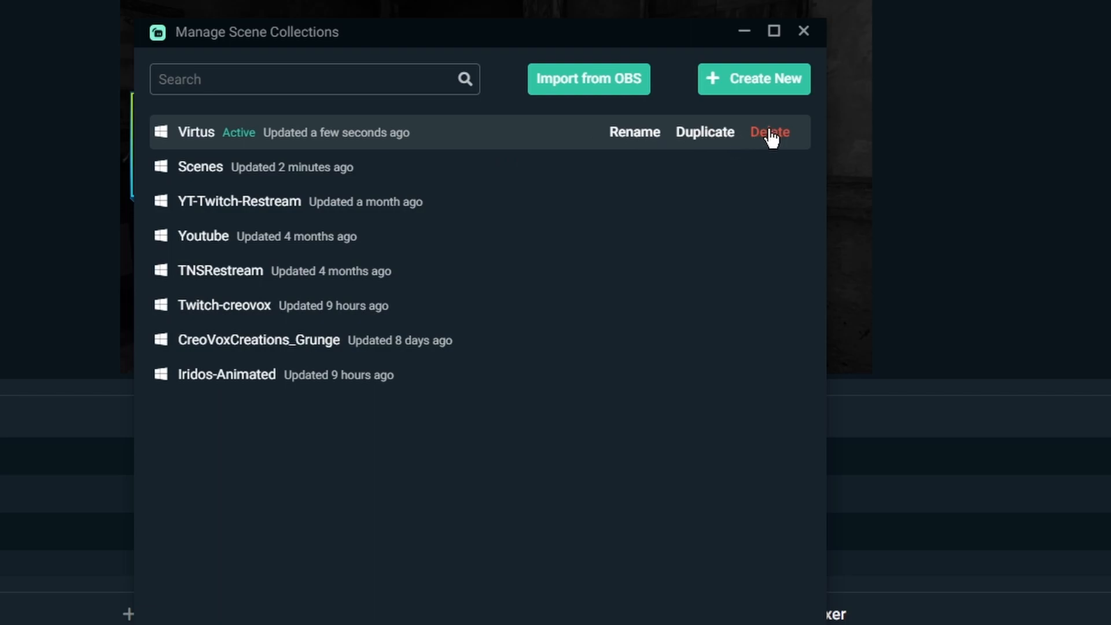
mouse_move(733, 141)
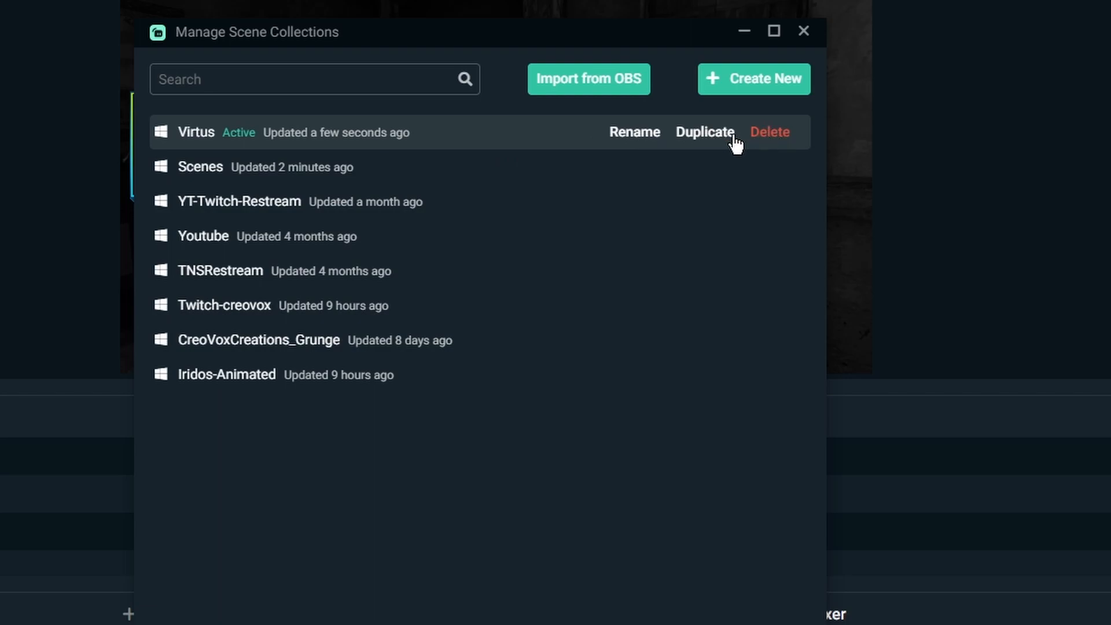
mouse_move(771, 137)
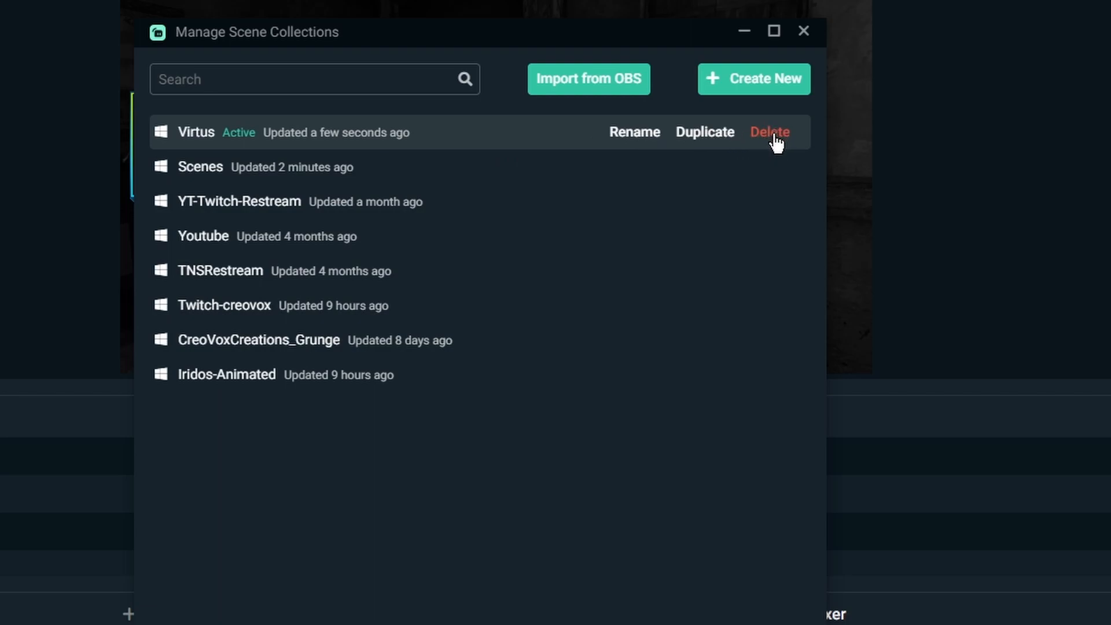
- Delete Virtus, confirm with OK, and close the Manage Scene Collections window
left_click(770, 132)
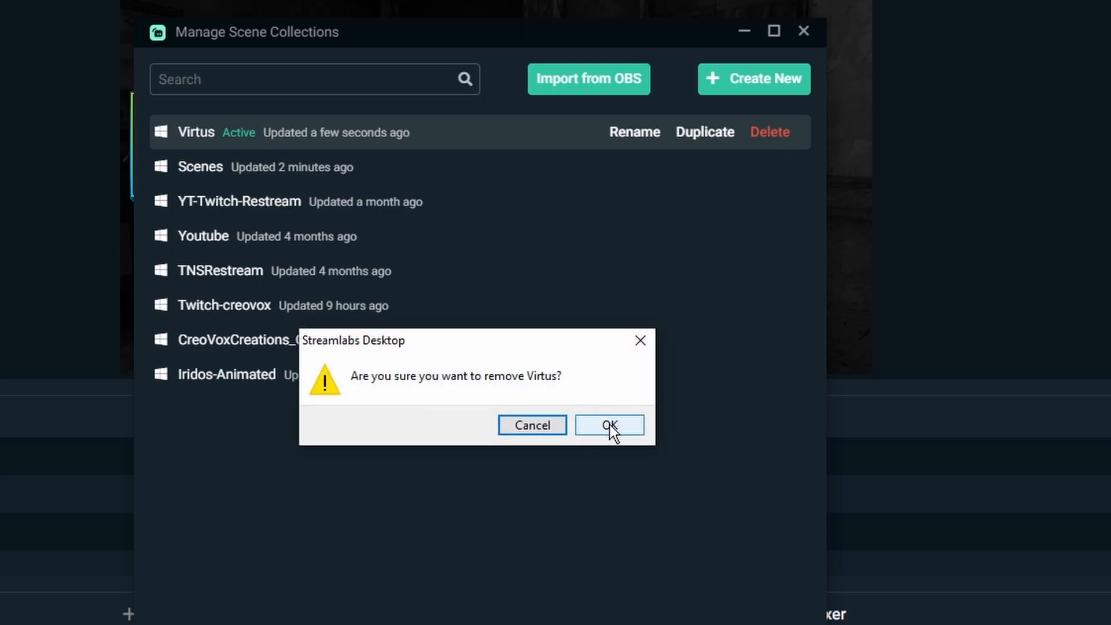
left_click(609, 425)
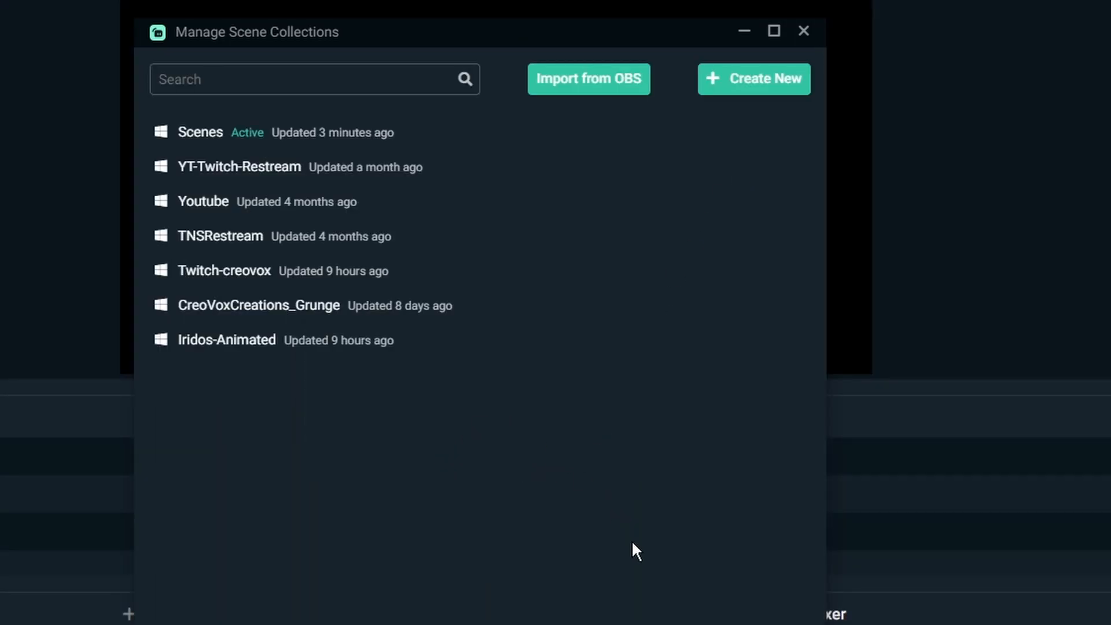
left_click(804, 32)
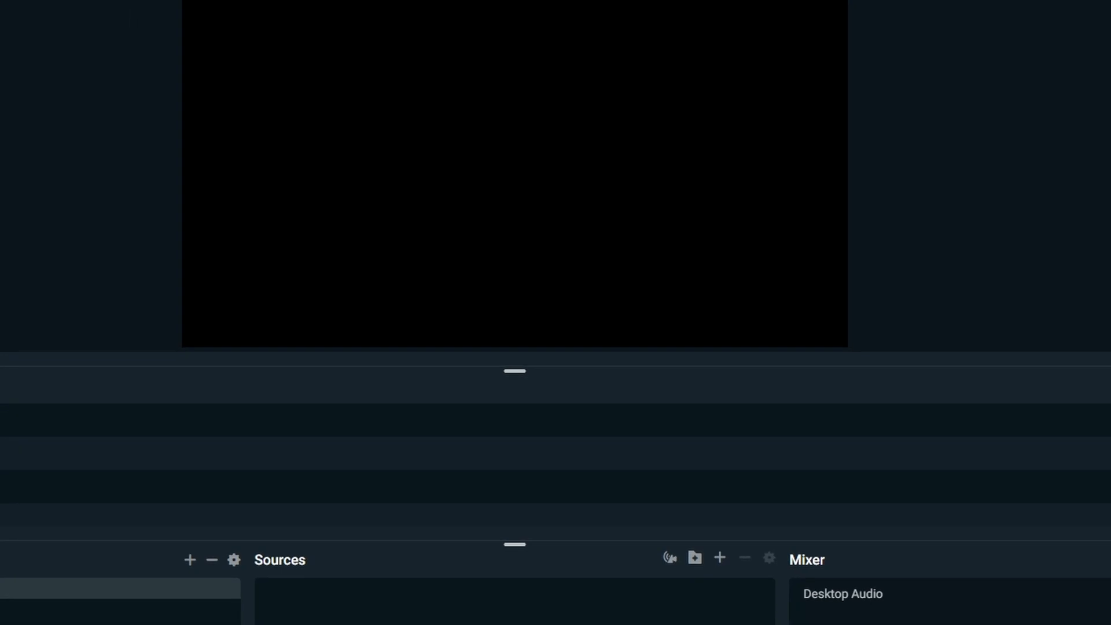